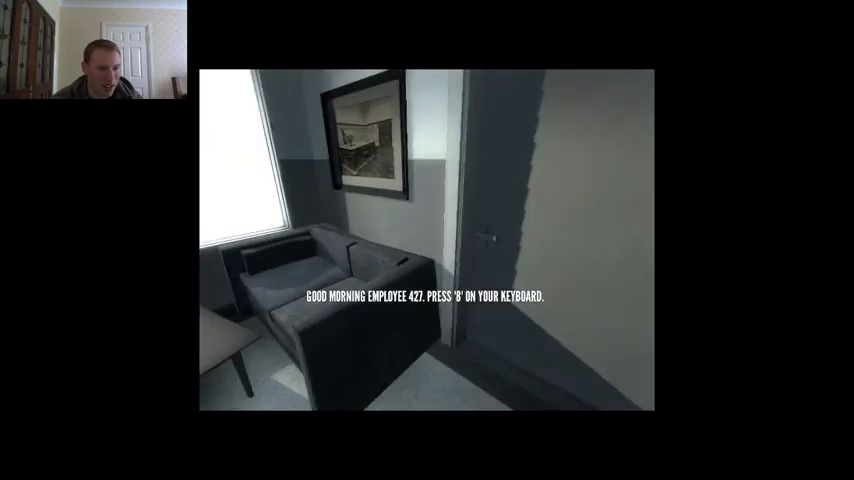
- Press 8 to obey the good-morning instruction to employee 427
key("8")
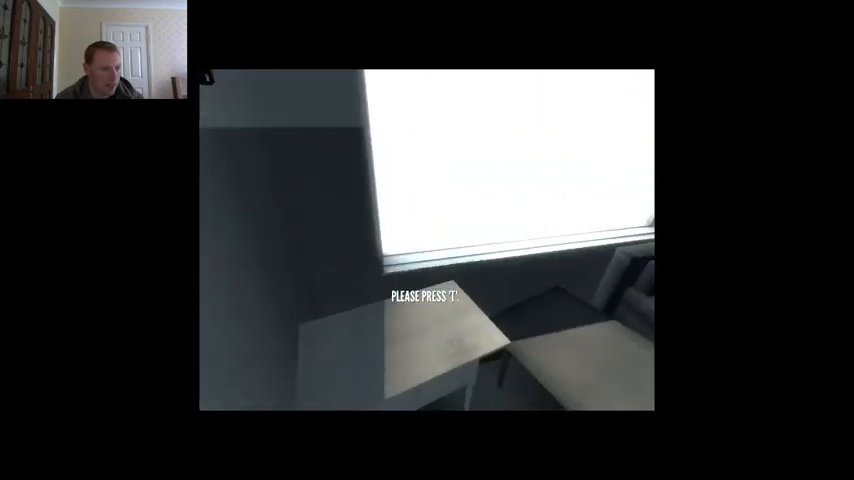
- Press T to carry out the apartment's next requested action
key("t")
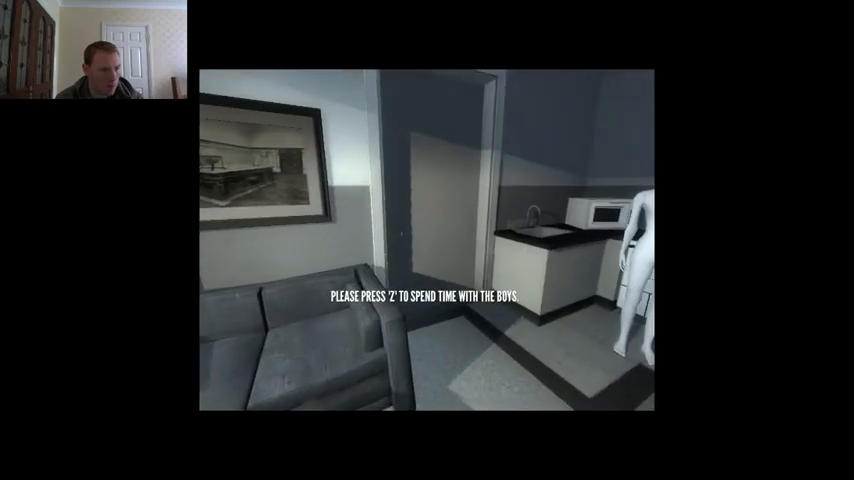
- Press Z to spend time with the boys
key("z")
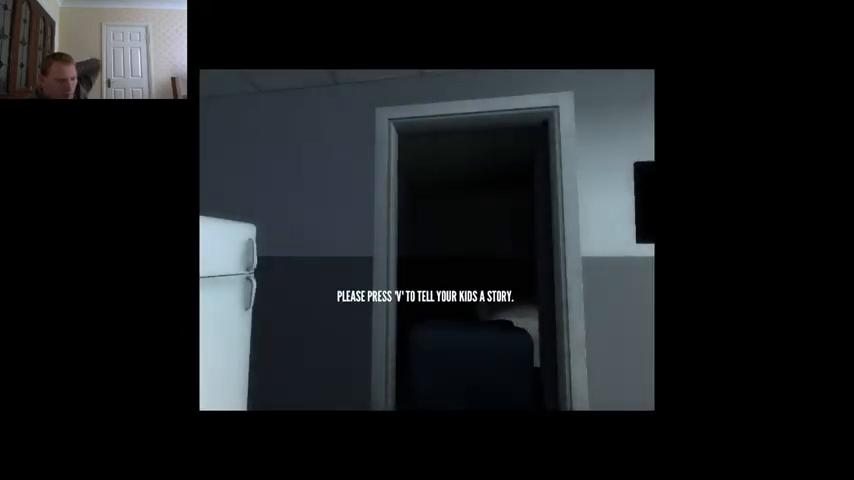
- Press V to tell the kids a story
key("v")
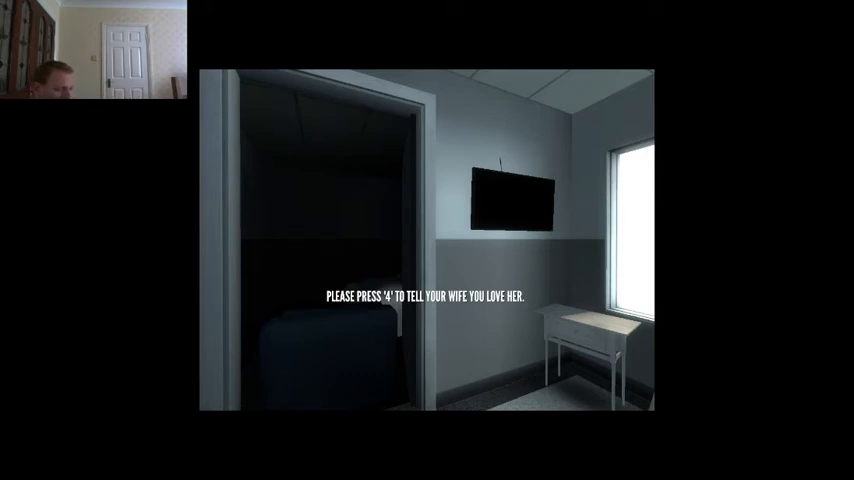
- Press 4 to tell your wife you love her
key("4")
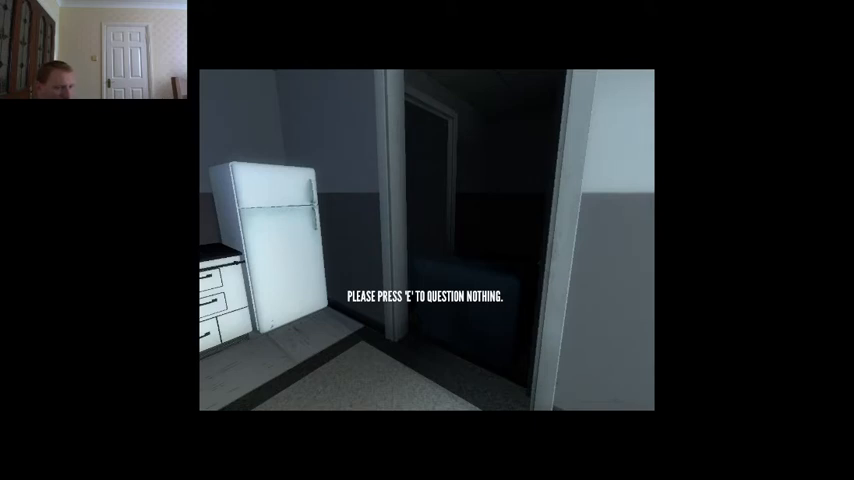
- Press E to question nothing, clearing the prompt beside the mannequin
key("e")
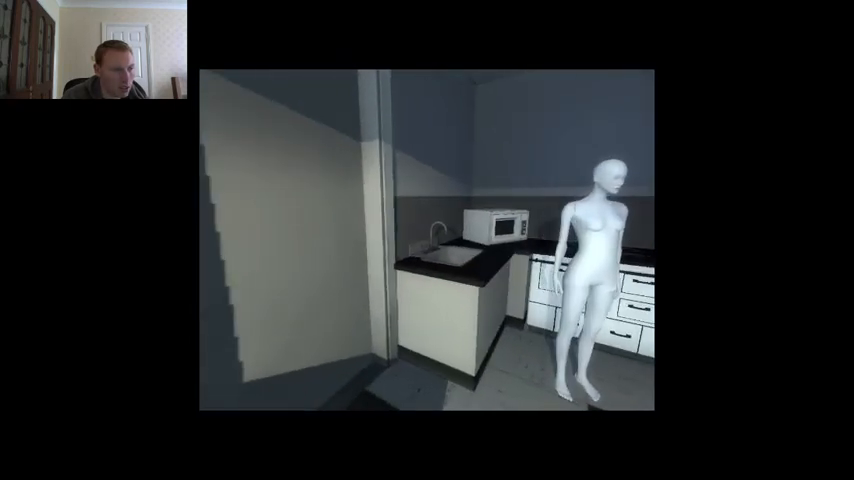
- Pause and choose 'Begin the game again' to return to the office corridor
key("Escape")
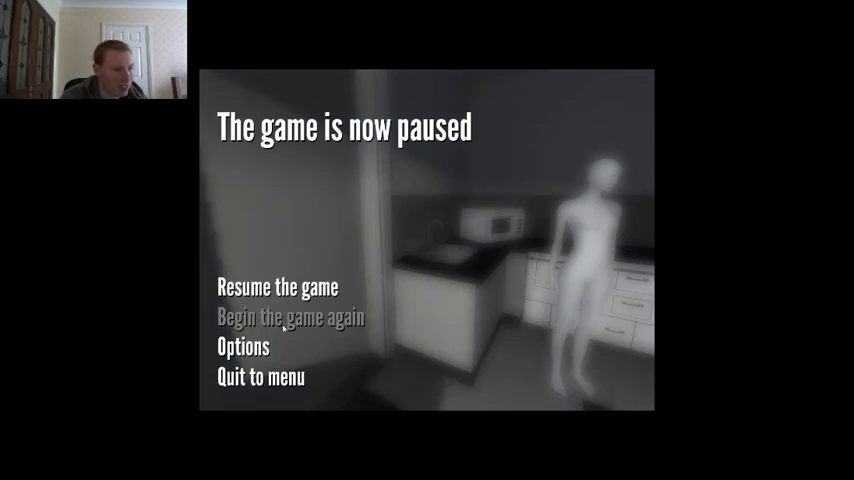
left_click(289, 318)
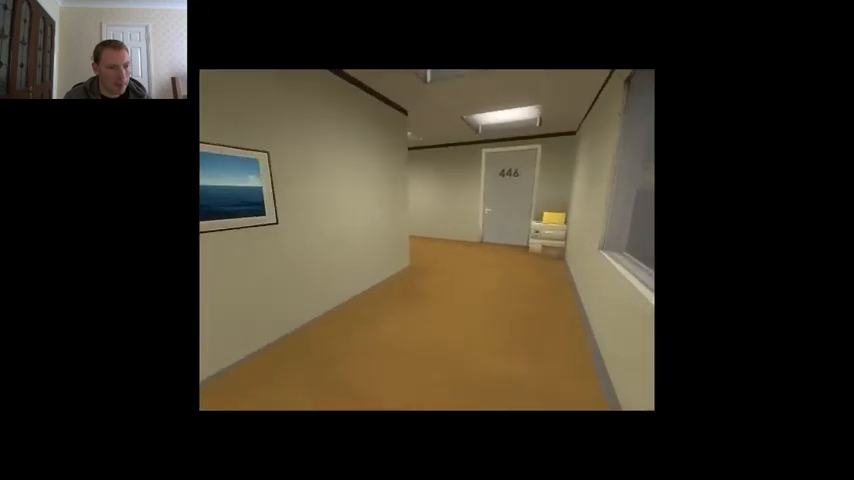
mouse_move(427, 240)
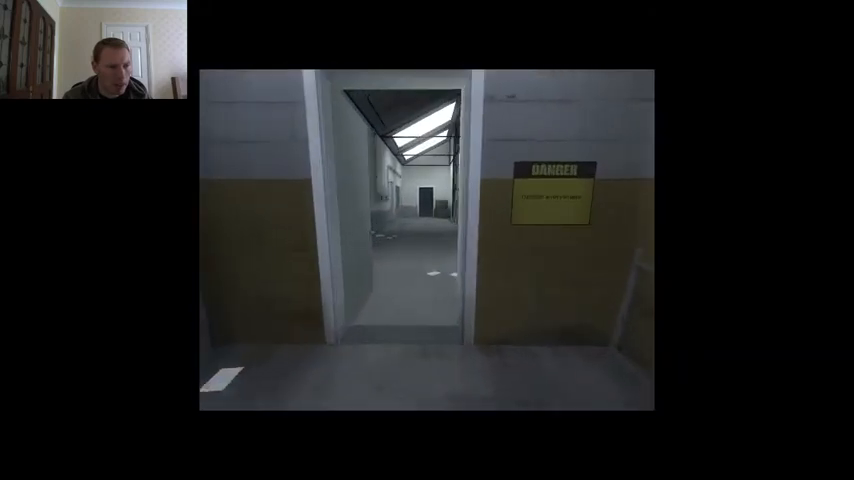
mouse_move(427, 240)
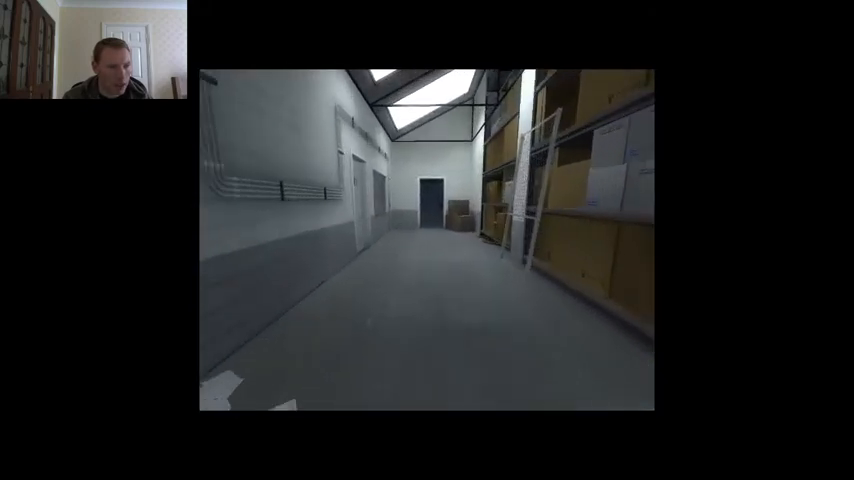